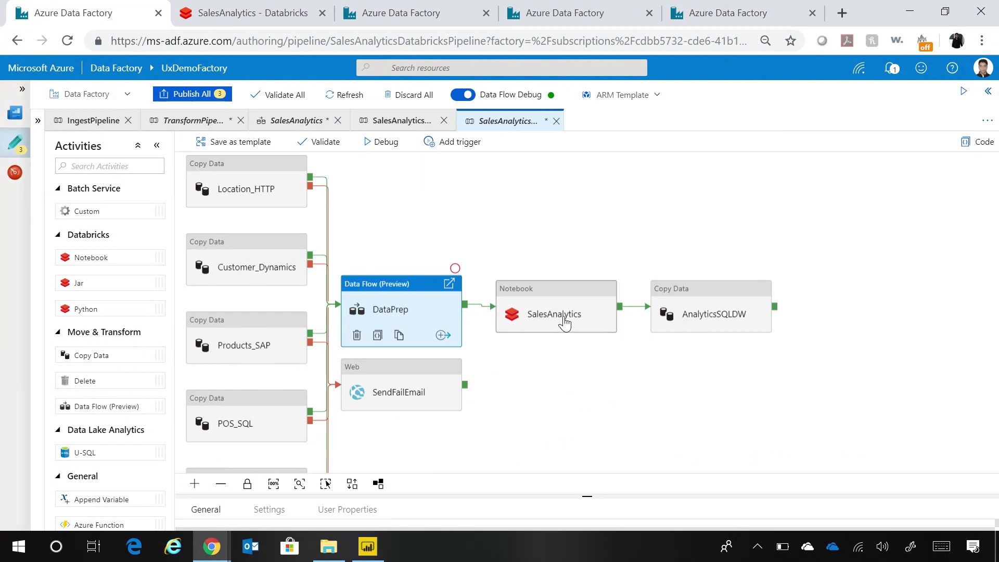
Select the SalesAnalytics notebook activity and view its Python import and user-function cells in Databricks.
left_click(554, 314)
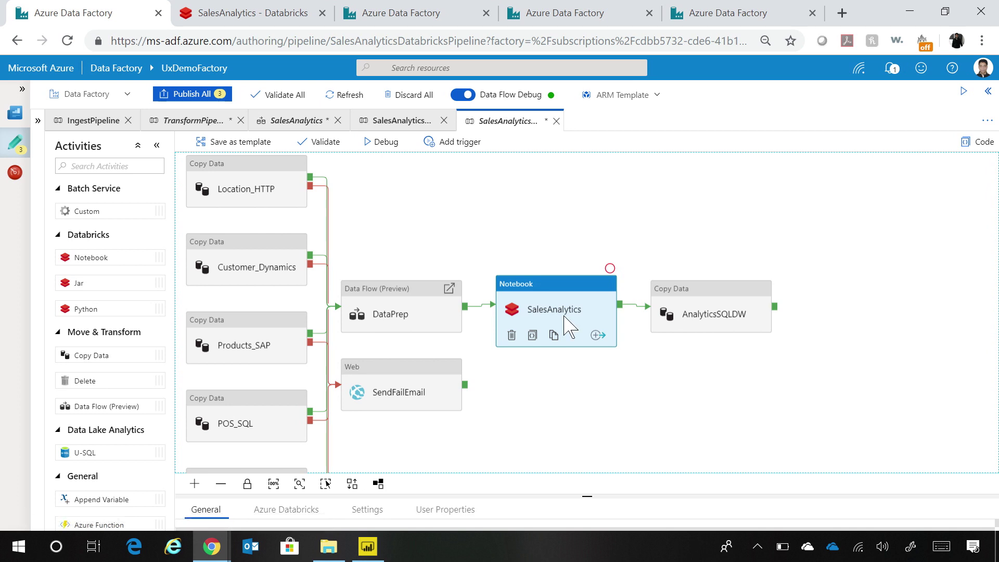
left_click(248, 11)
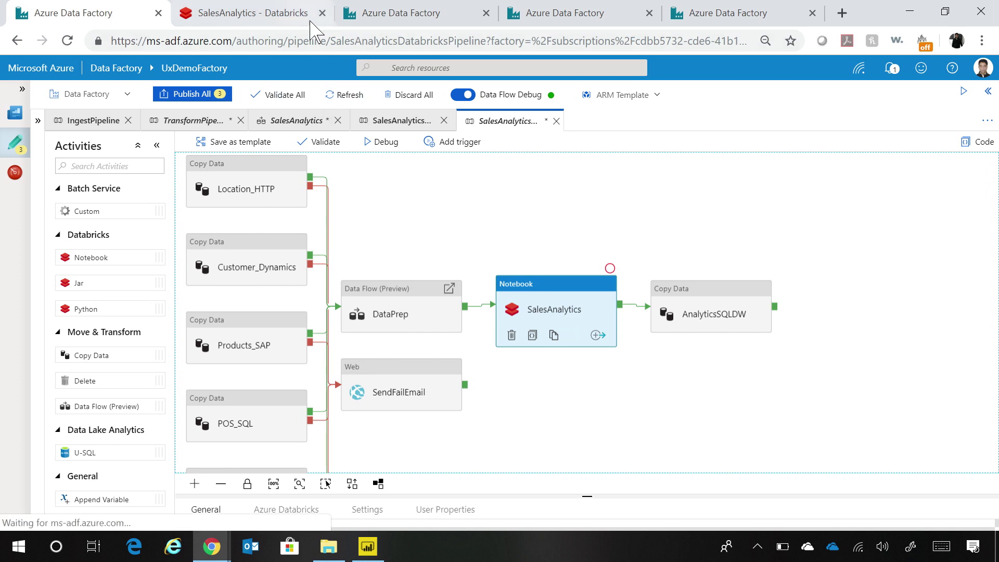
left_click(258, 14)
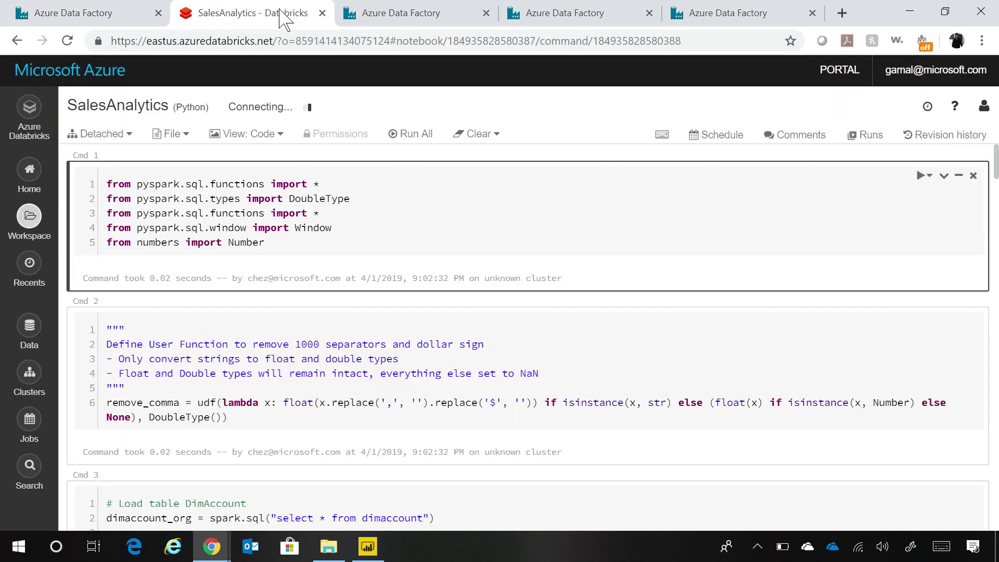